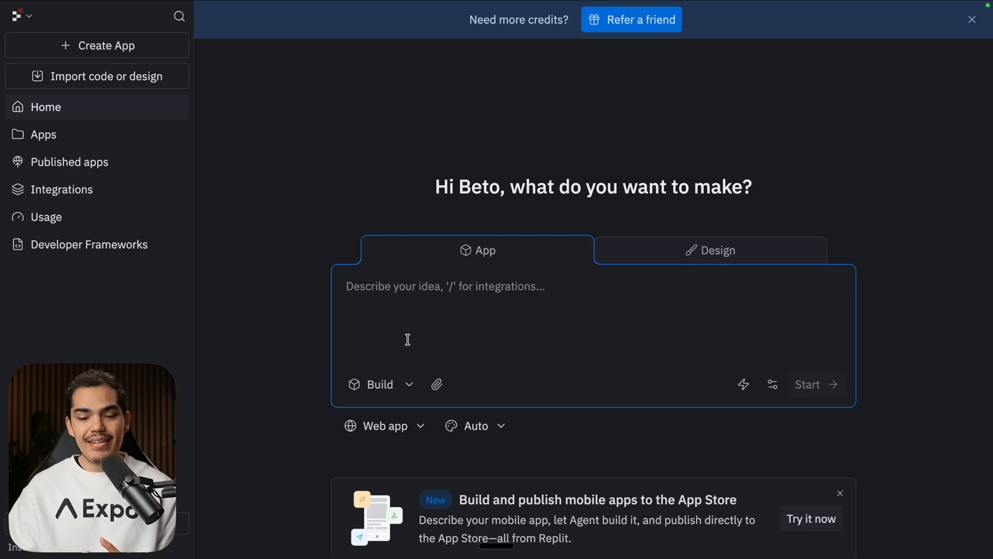
# - Create the Todo Zen mobile app project from a minimalistic todo app prompt
pyautogui.click(384, 425)
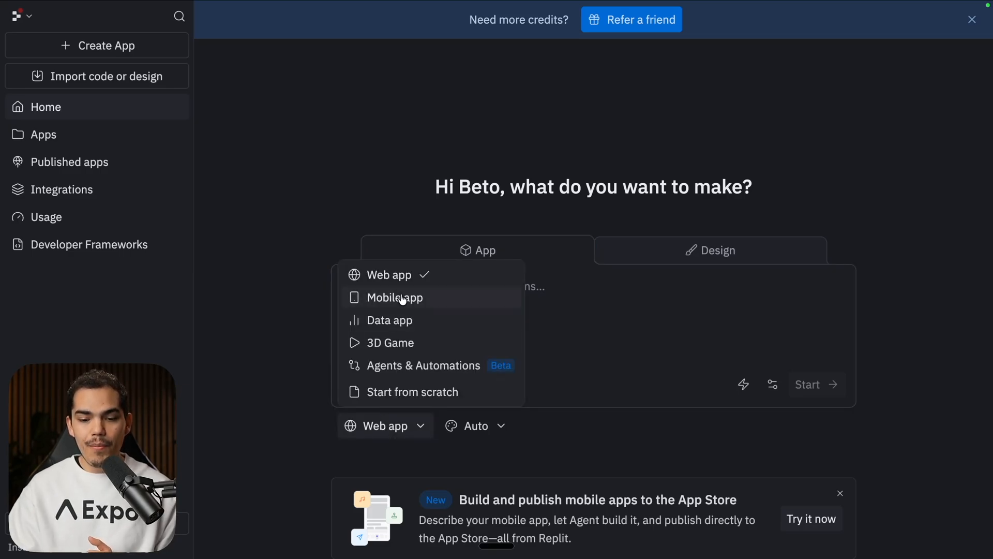
pyautogui.click(394, 297)
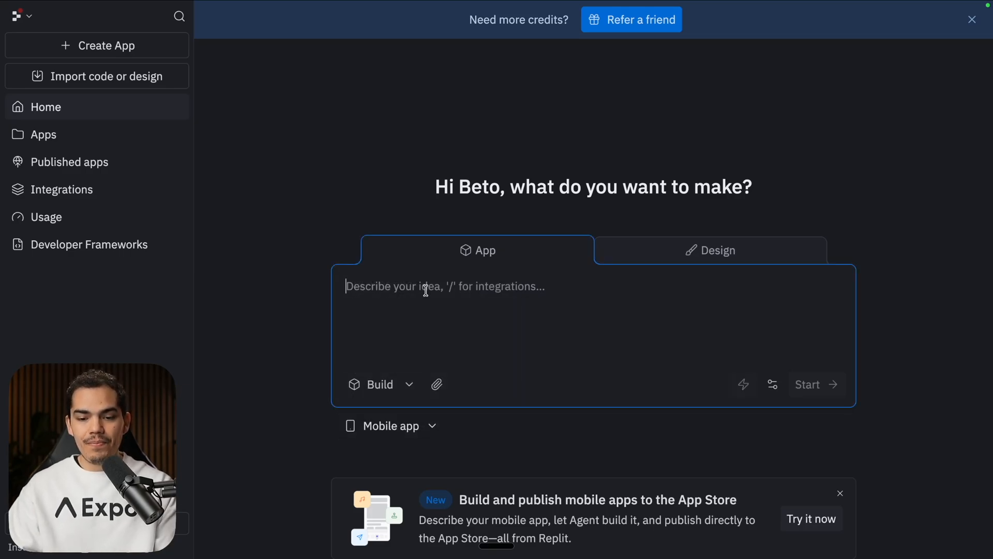
pyautogui.write('buil')
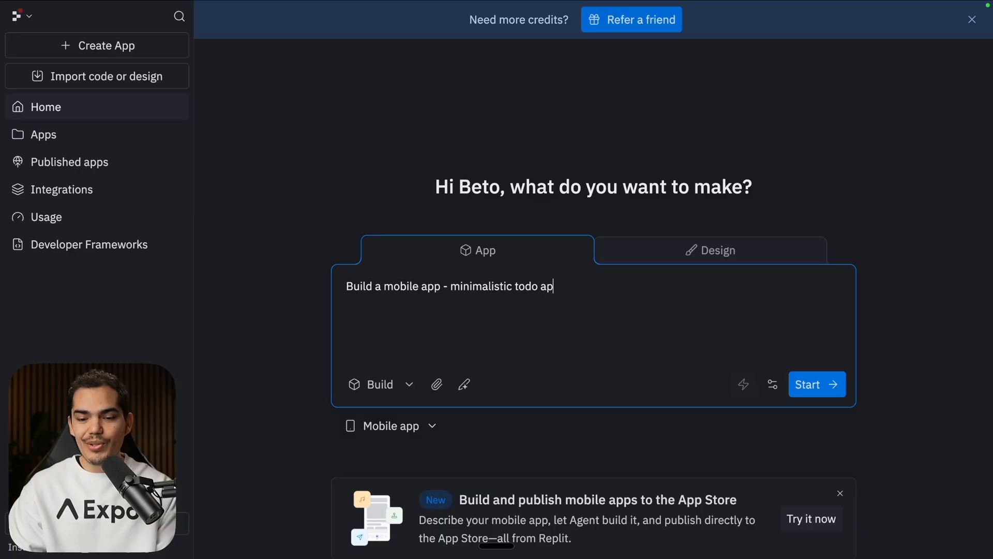
pyautogui.click(816, 384)
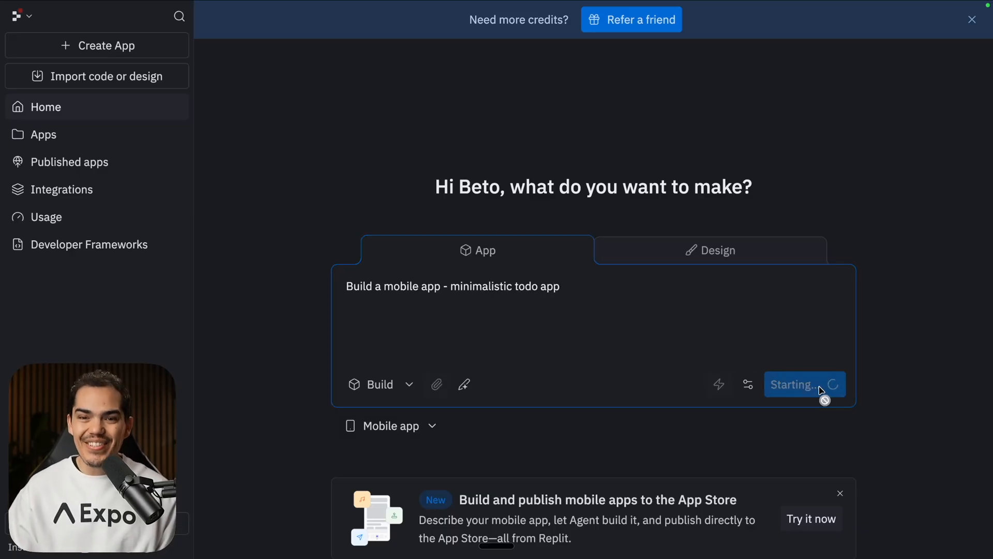
pyautogui.click(43, 135)
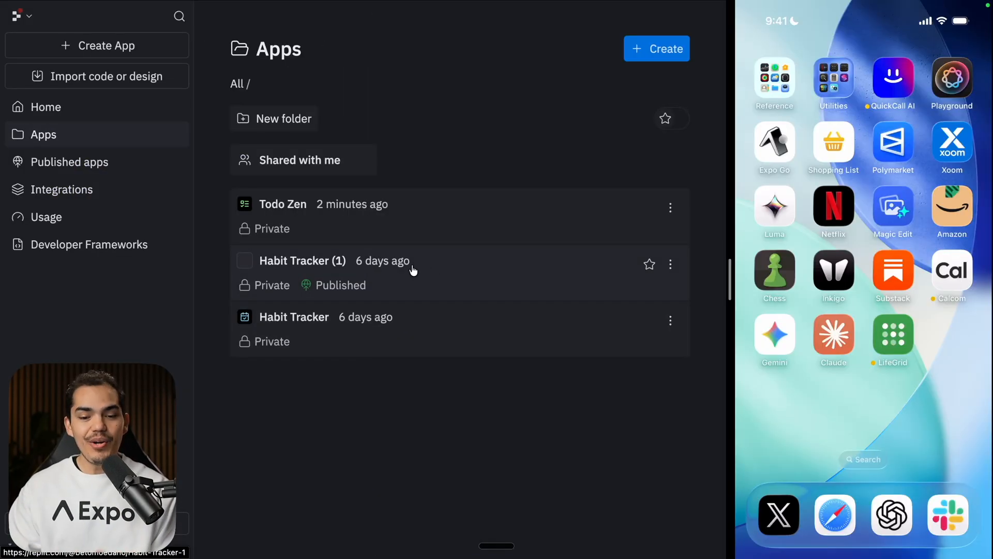
# - Open Habit Tracker (1) and show its Preview with the phone-testing QR code
pyautogui.click(302, 260)
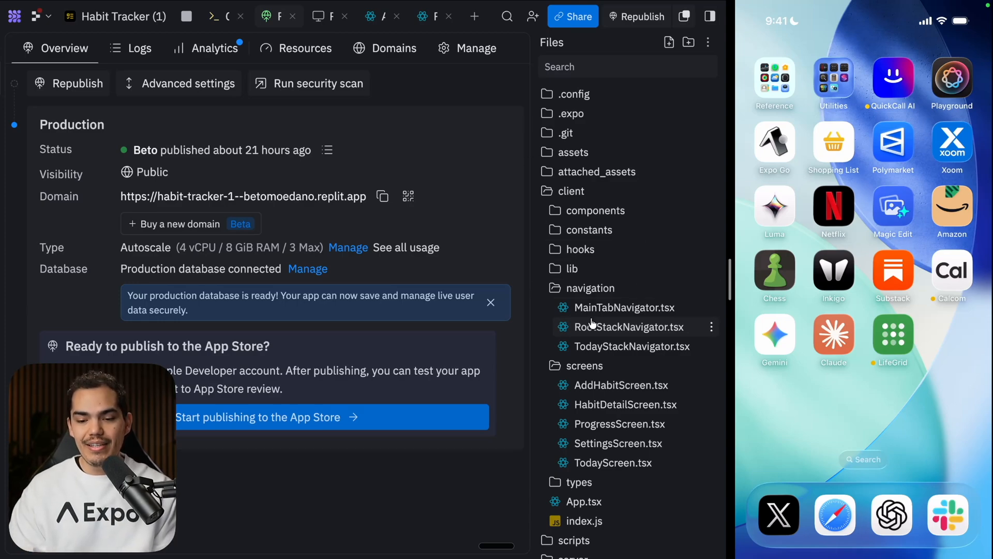
pyautogui.click(623, 307)
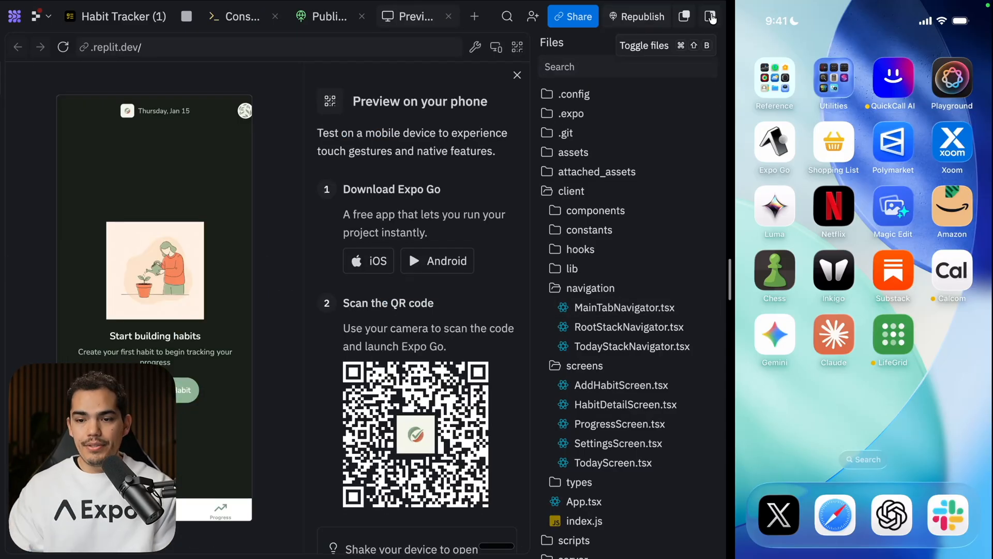
pyautogui.moveTo(711, 17)
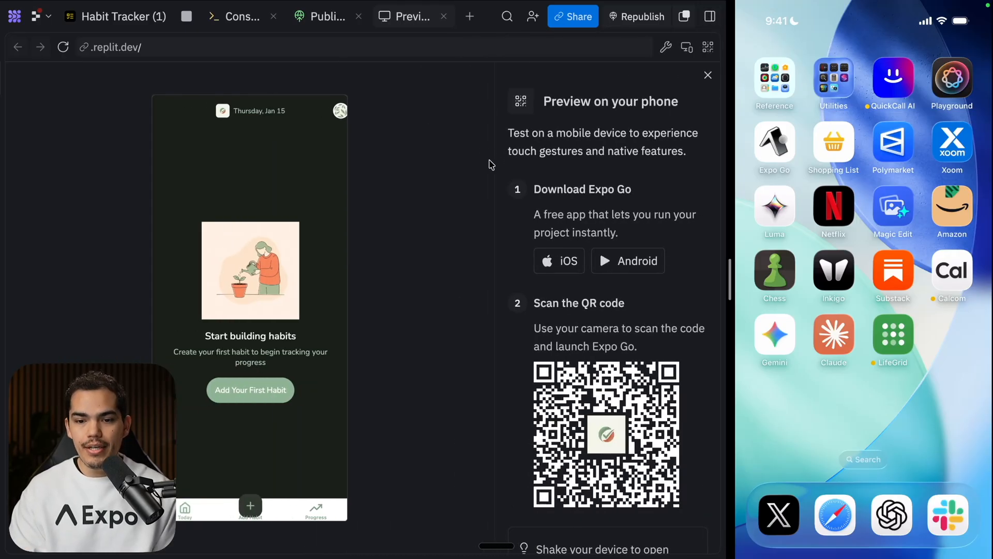
pyautogui.moveTo(461, 245)
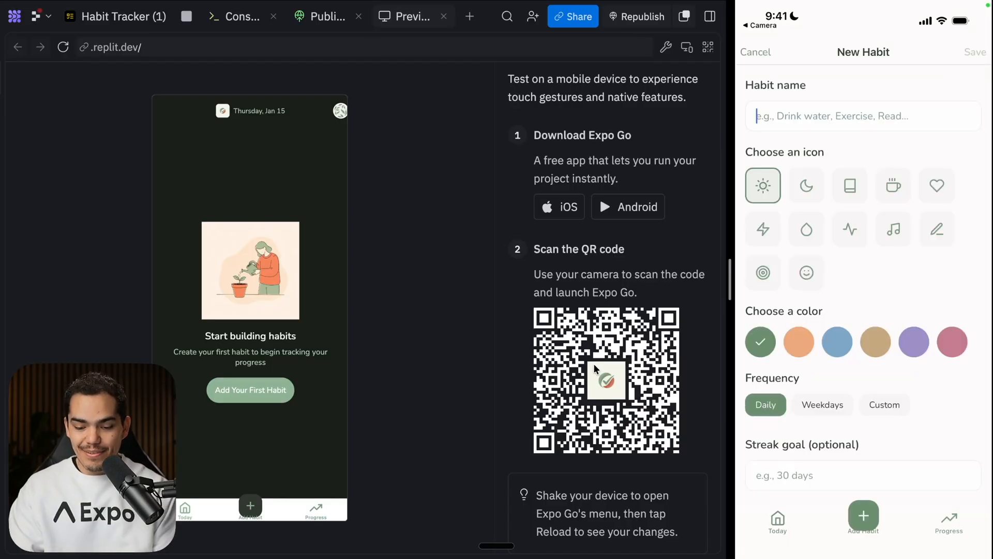
# - Add a 'Hello' habit with moon icon and purple colour, then complete it today
pyautogui.write('Hello')
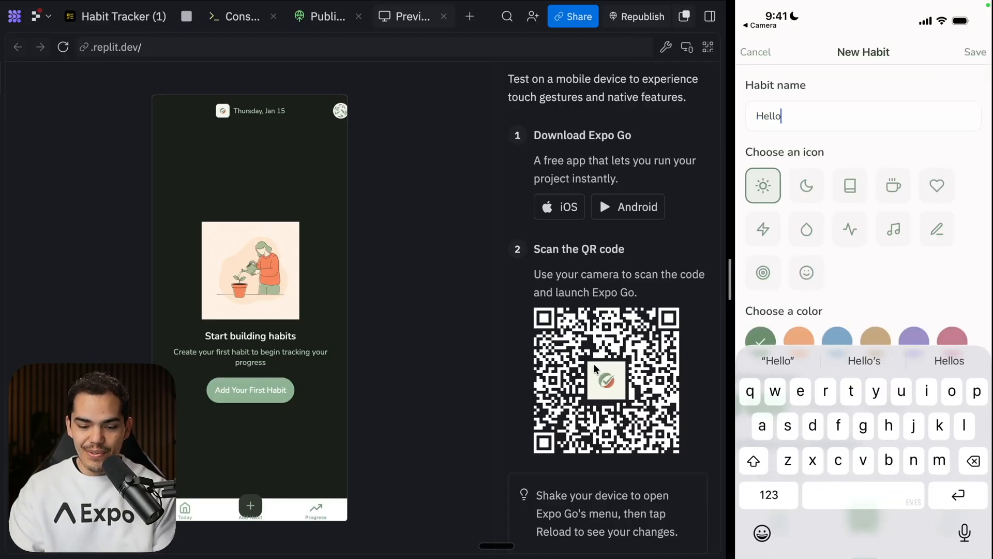
pyautogui.click(806, 185)
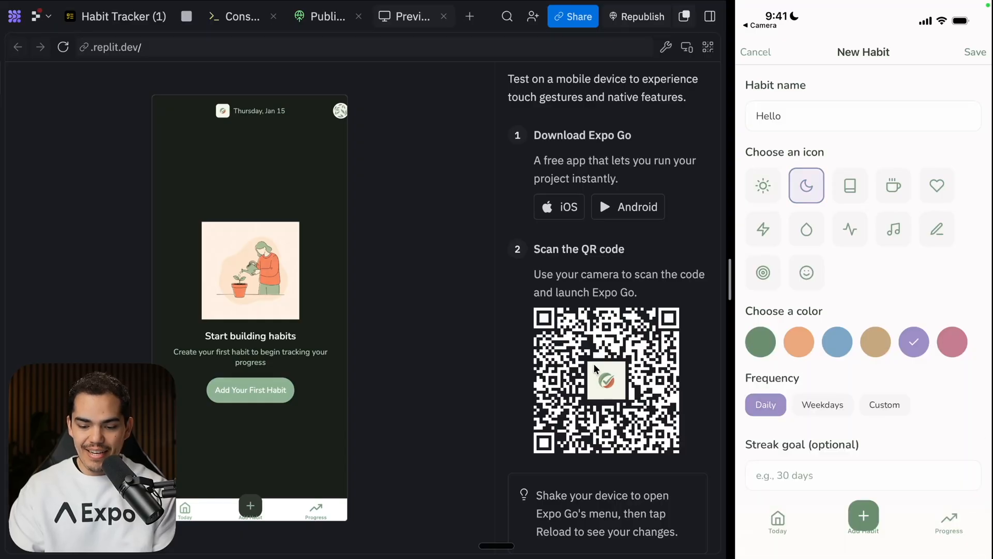
pyautogui.click(975, 52)
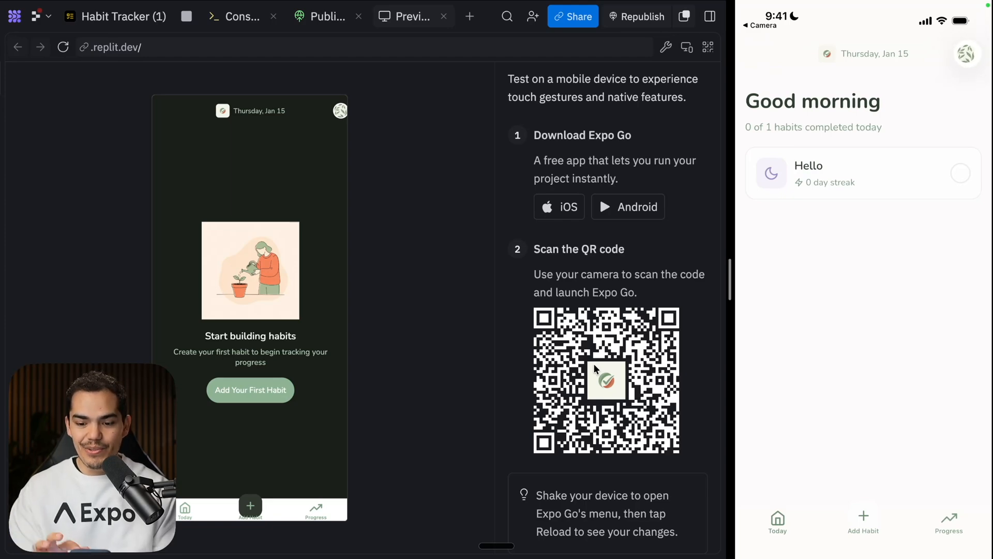
pyautogui.click(959, 173)
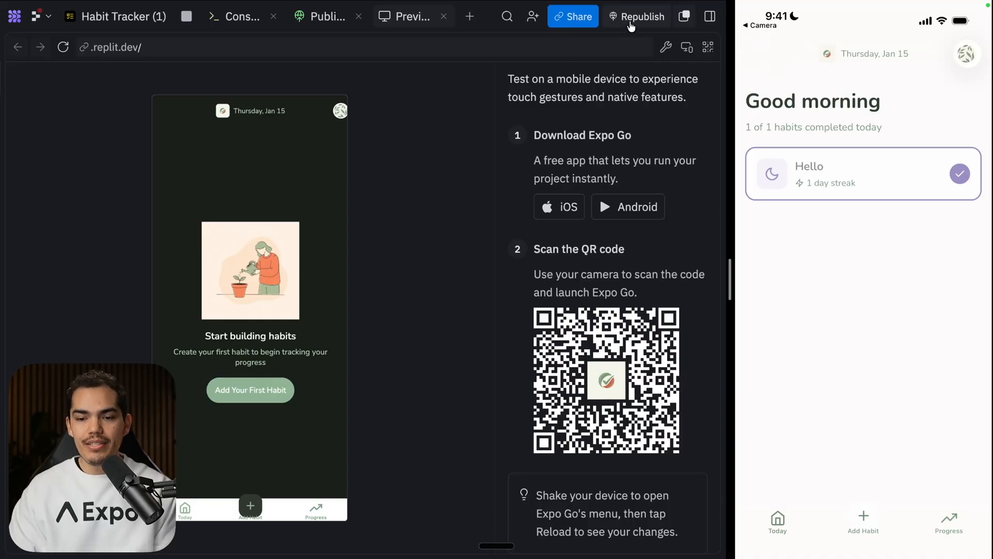
# - Open the Publishing overview and start the Expo Launch flow for the App Store
pyautogui.click(324, 16)
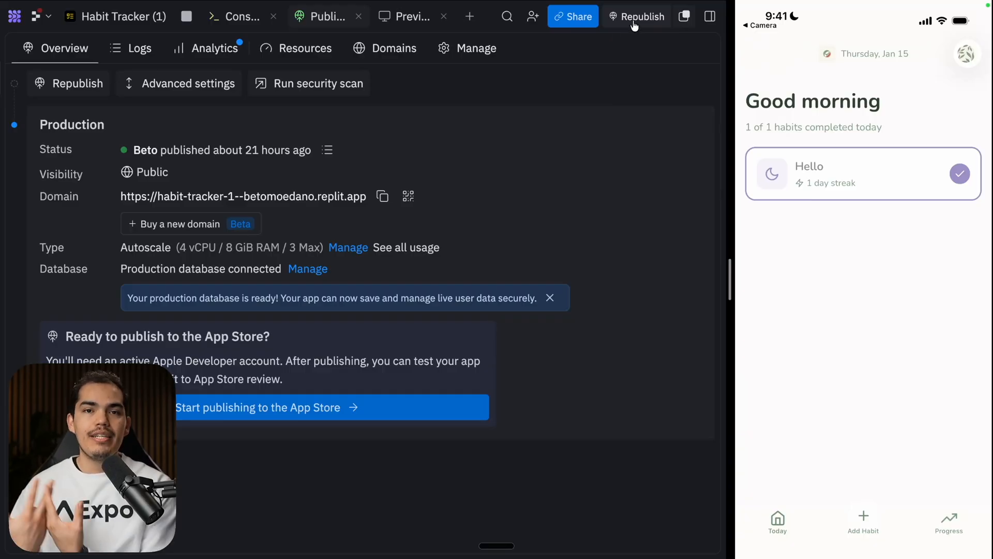
pyautogui.moveTo(400, 218)
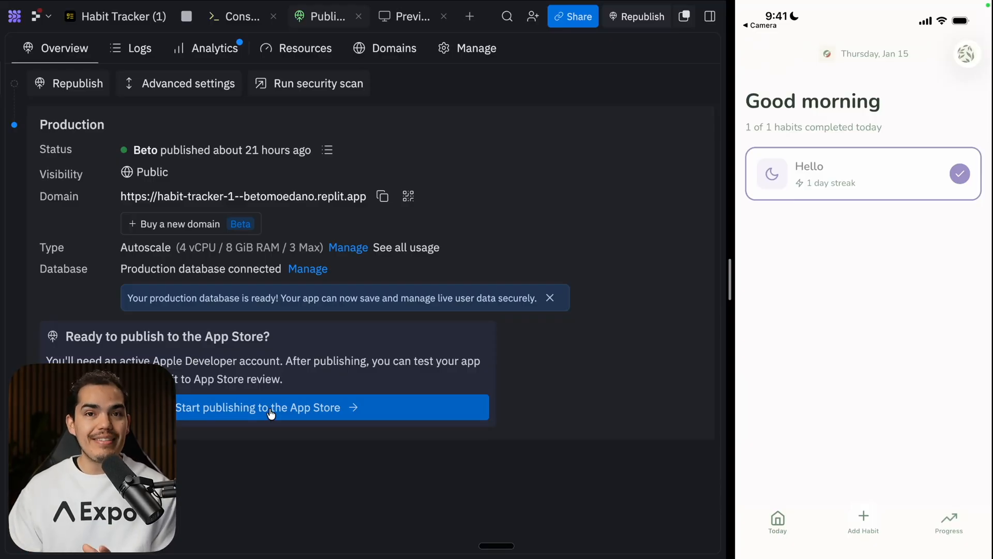
pyautogui.click(273, 407)
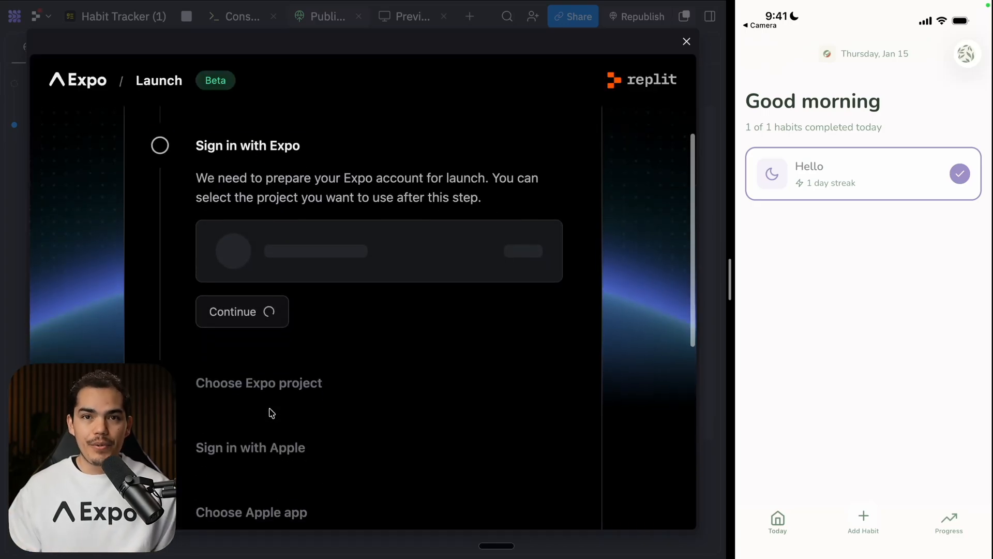
# - Continue past Expo sign-in and confirm the Habit Tracker project name and slug
pyautogui.click(241, 310)
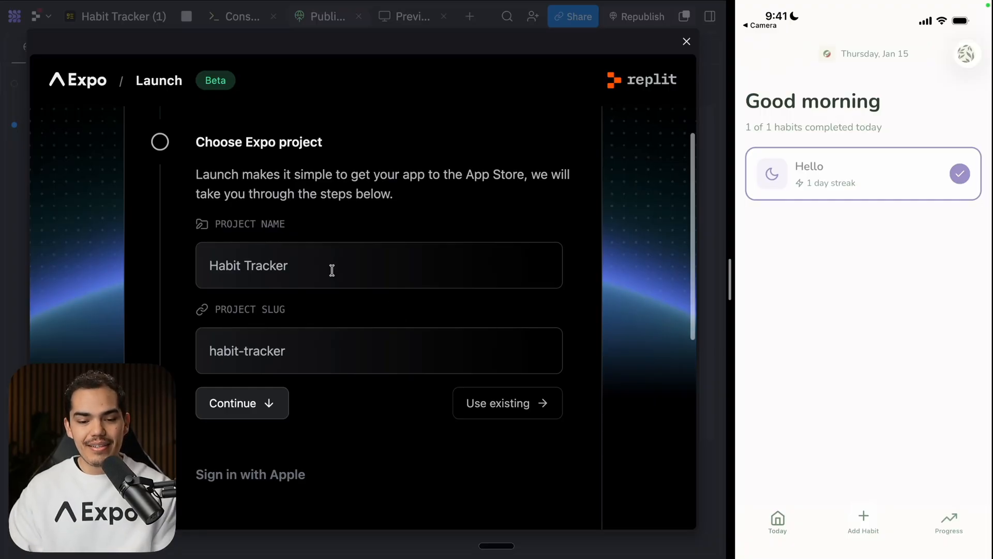
pyautogui.scroll(-3)
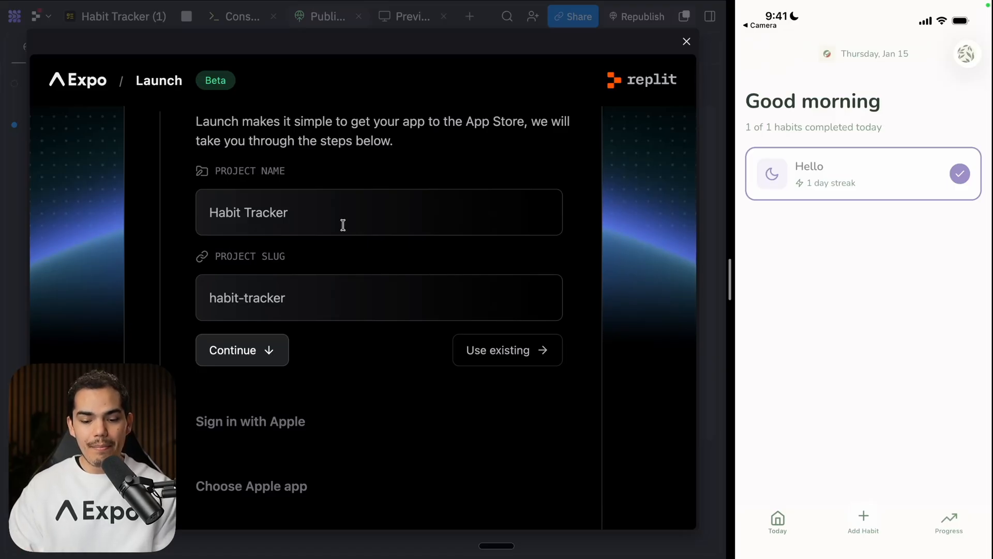
pyautogui.scroll(-3)
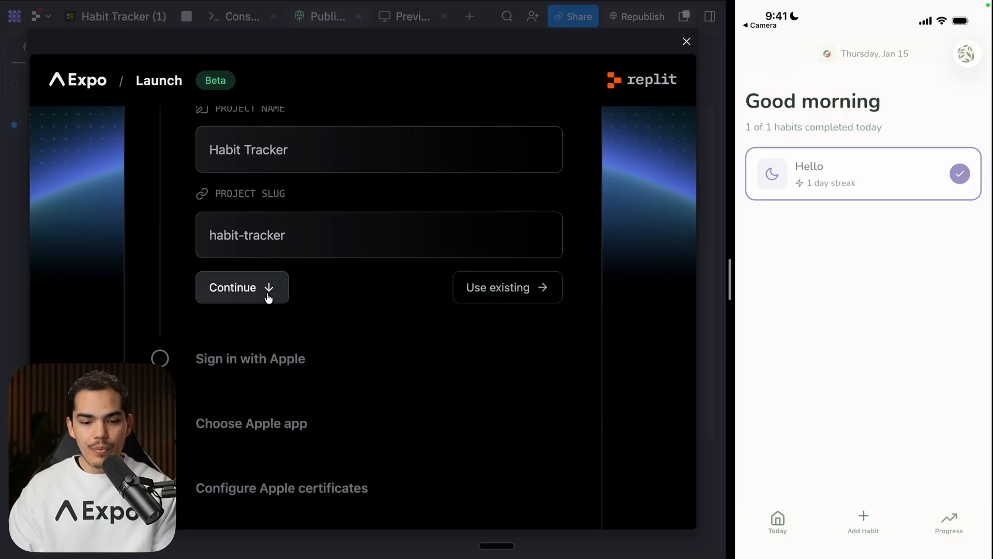
pyautogui.click(243, 287)
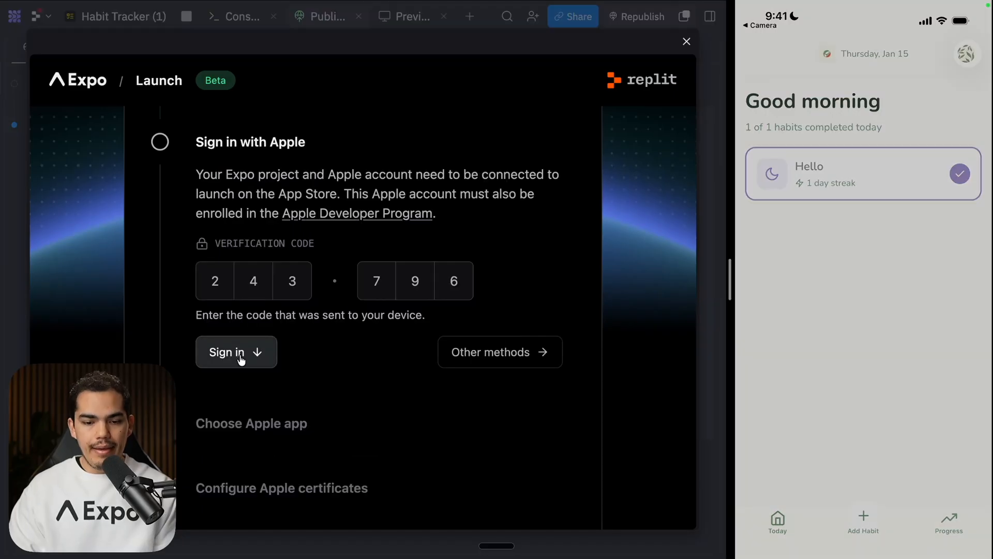
# - Sign in to Apple with the verification code, create the App Store app, and launch it
pyautogui.click(236, 352)
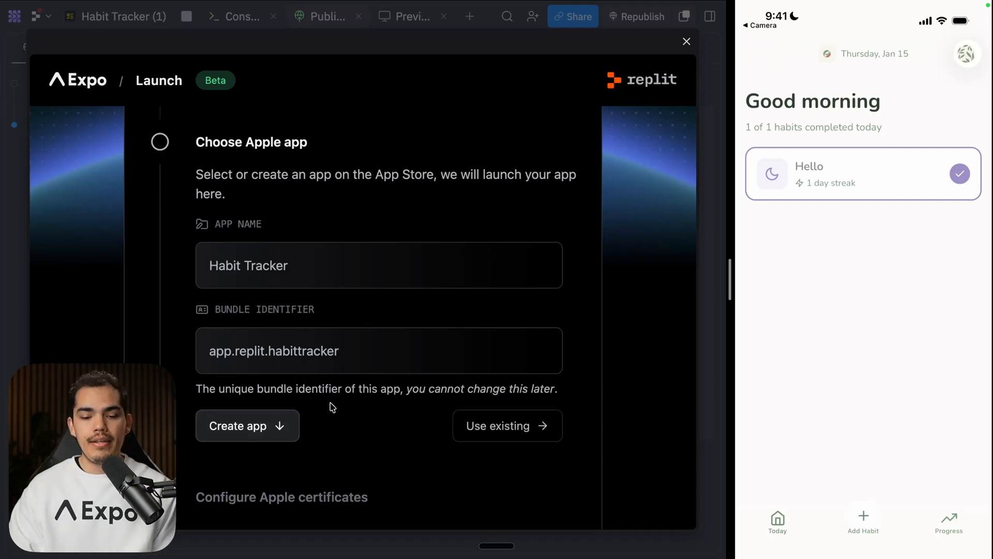
pyautogui.click(247, 425)
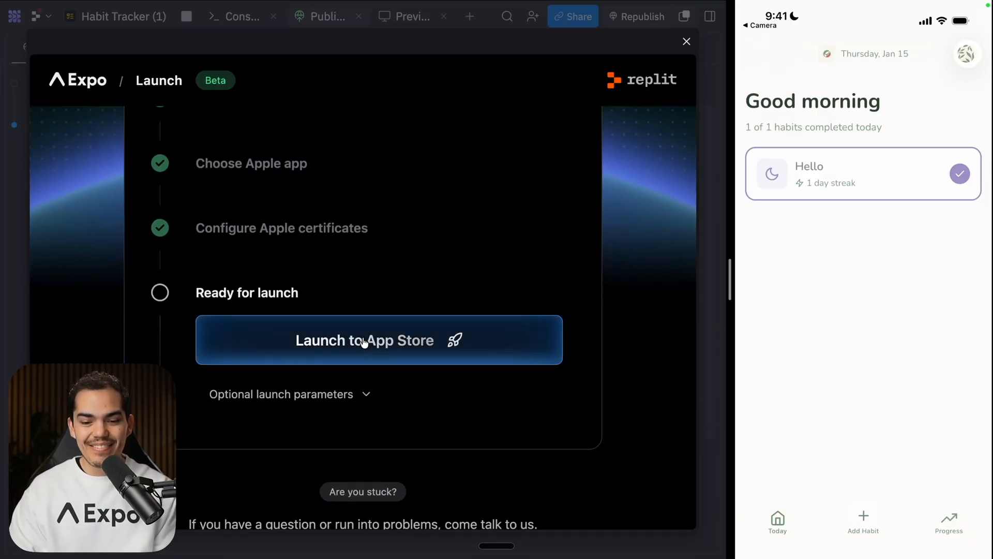
pyautogui.click(379, 340)
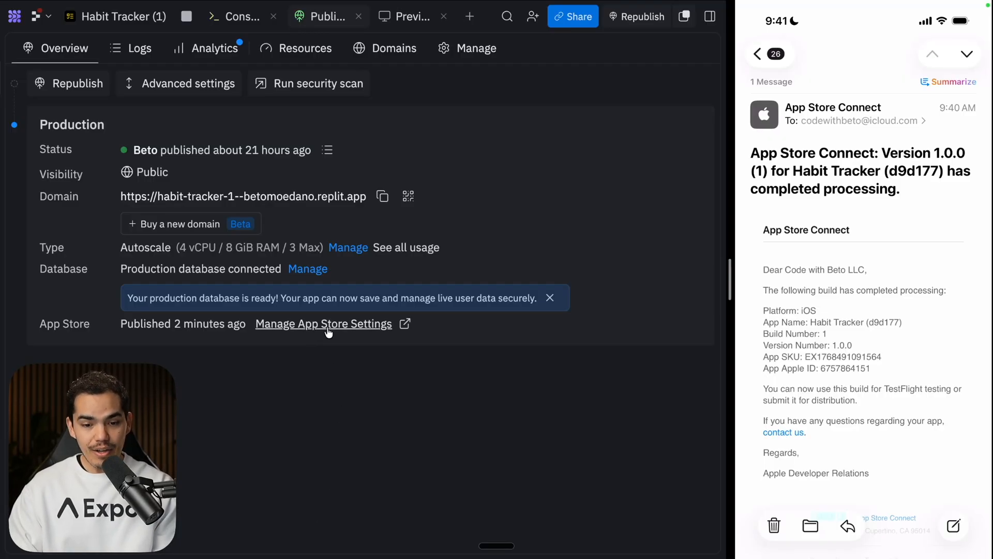
# - Open Manage App Store Settings to see Habit Tracker 1.0.0 build 1 in TestFlight
pyautogui.click(323, 324)
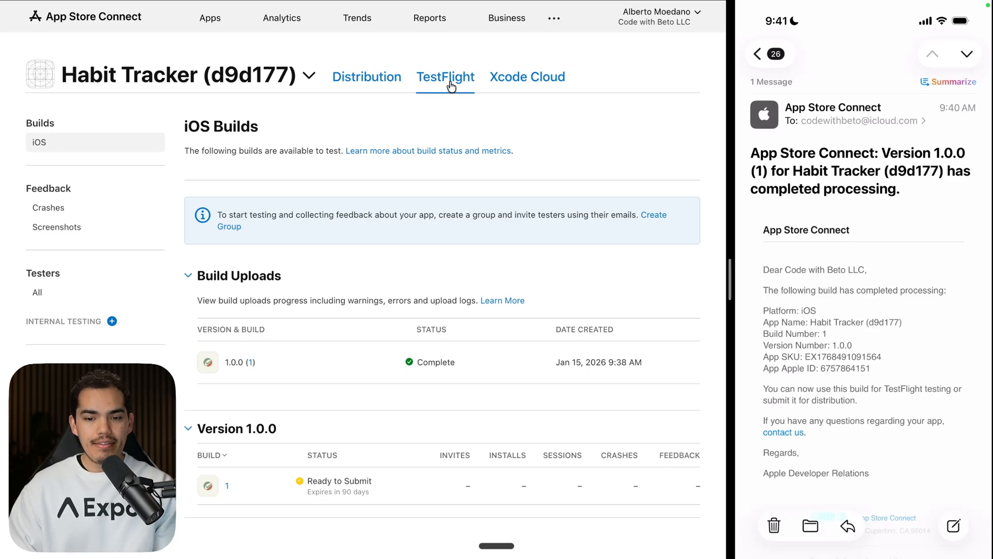
# - Create the 'internal' testing group, then review its 1.0.0 build and tester list
pyautogui.click(113, 321)
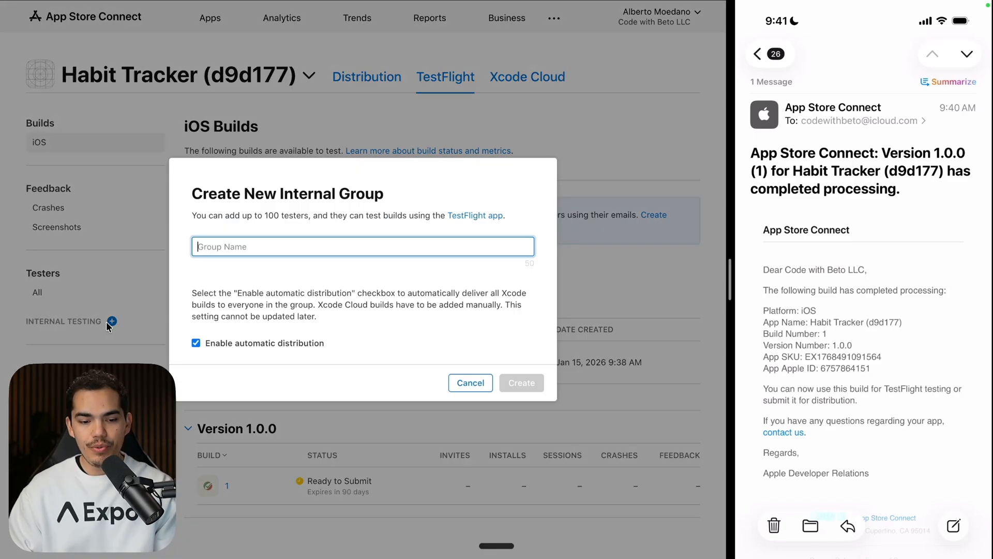
pyautogui.write('in')
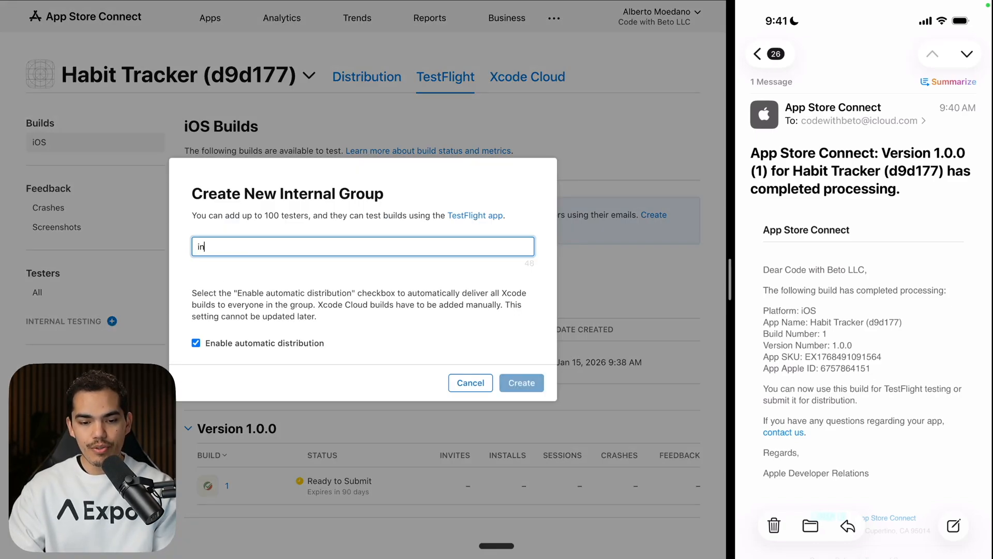
pyautogui.click(521, 383)
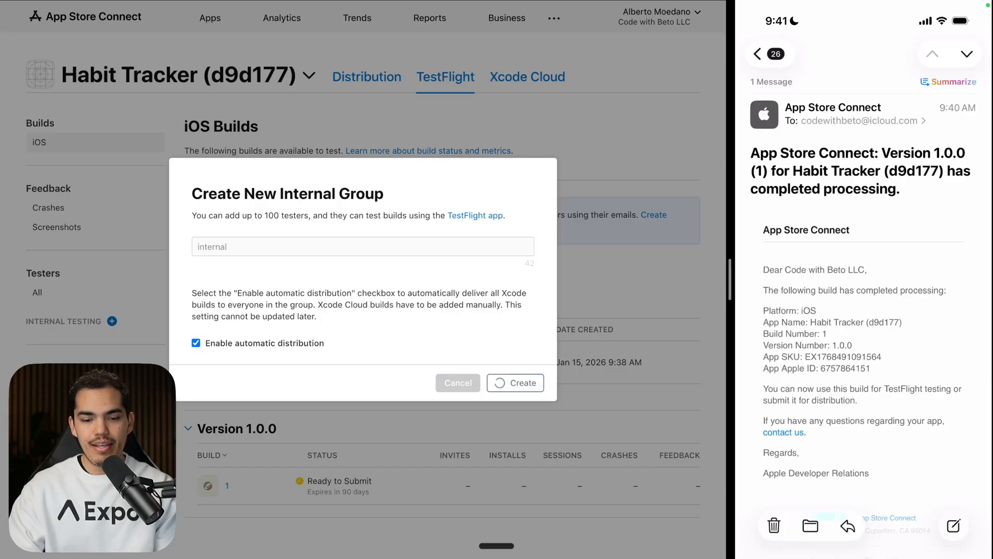
pyautogui.click(514, 382)
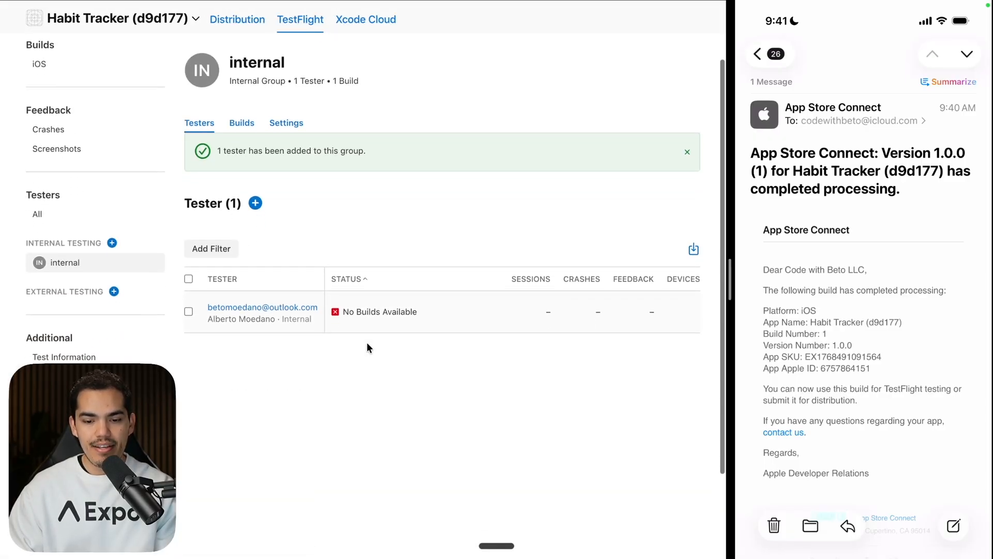
pyautogui.click(242, 123)
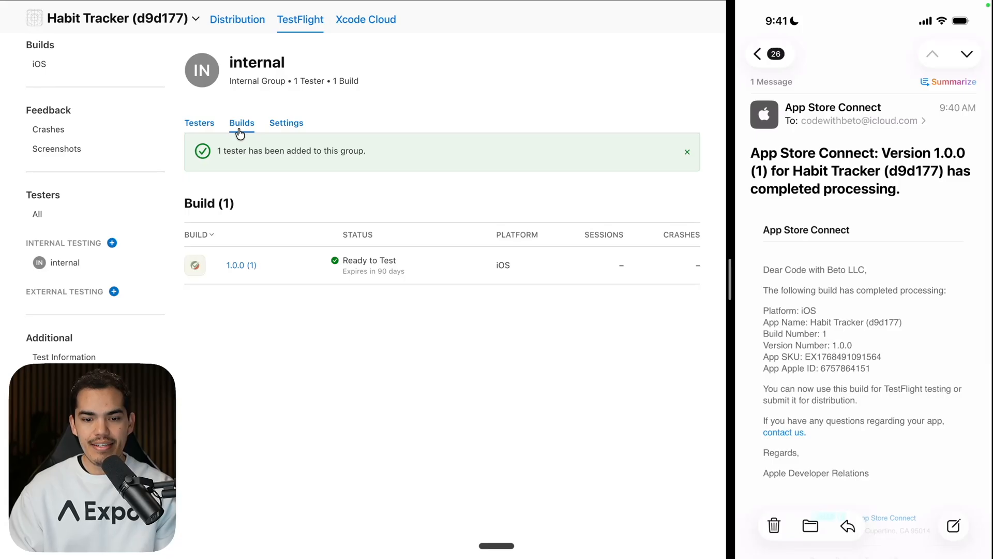
pyautogui.click(199, 123)
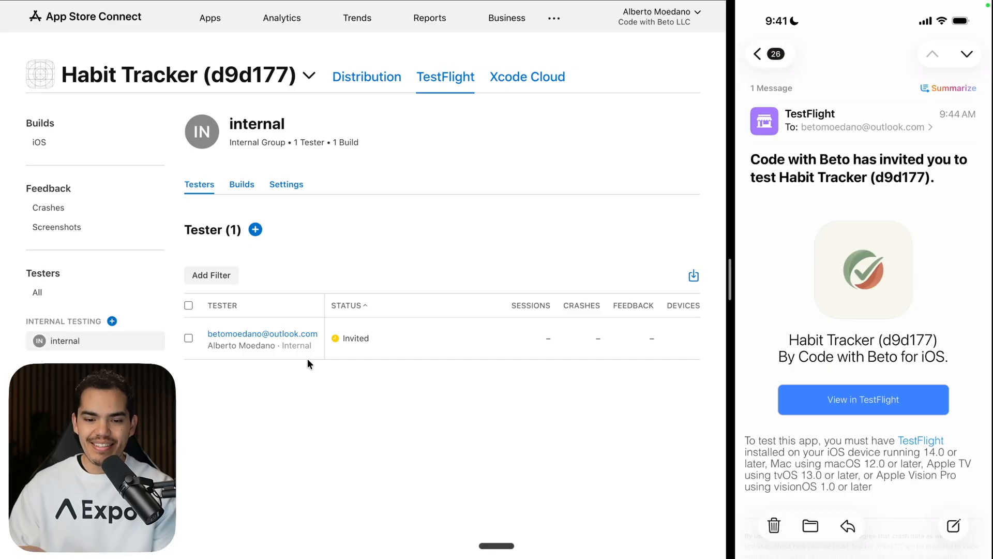
# - Install Habit Tracker from the TestFlight invite, open it, then return to the home screen
pyautogui.click(862, 399)
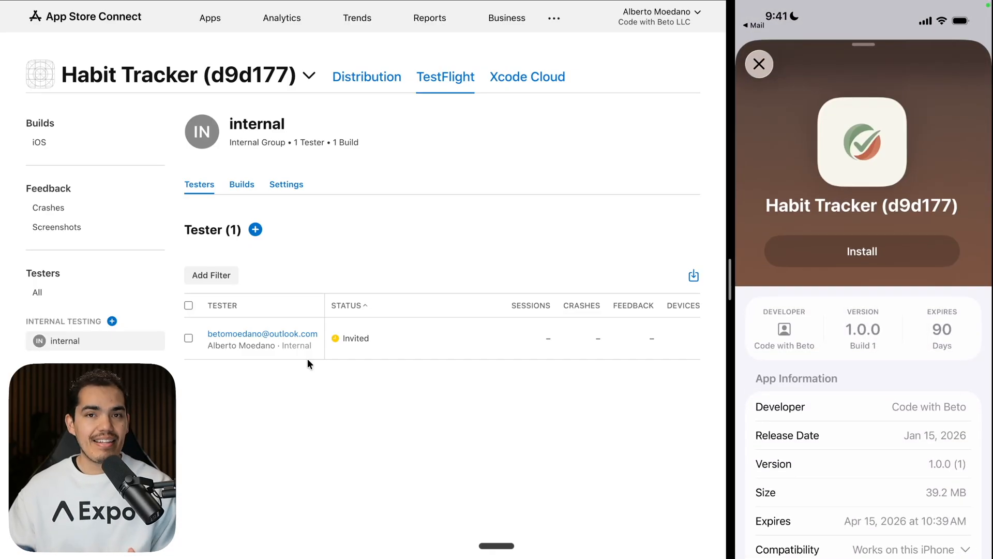
pyautogui.click(861, 251)
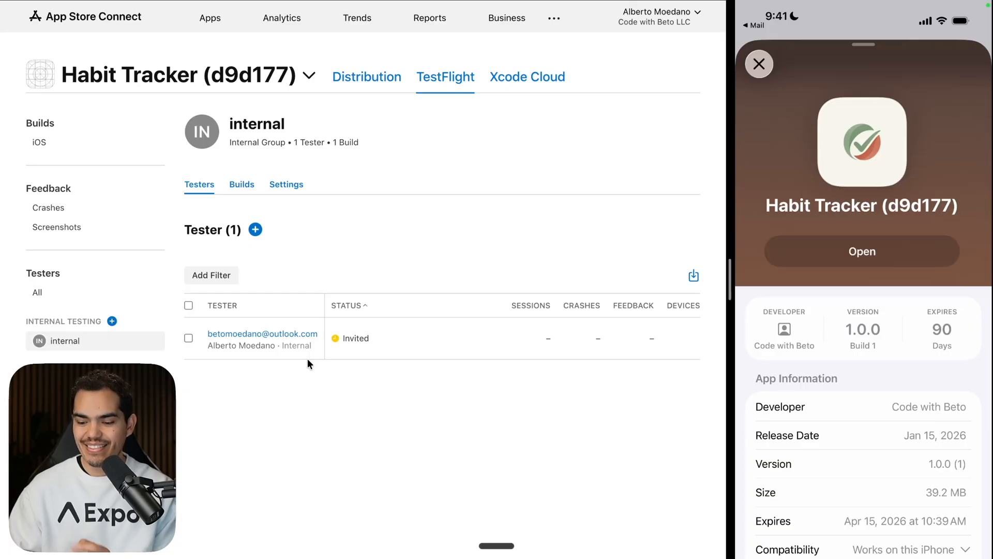
pyautogui.click(861, 251)
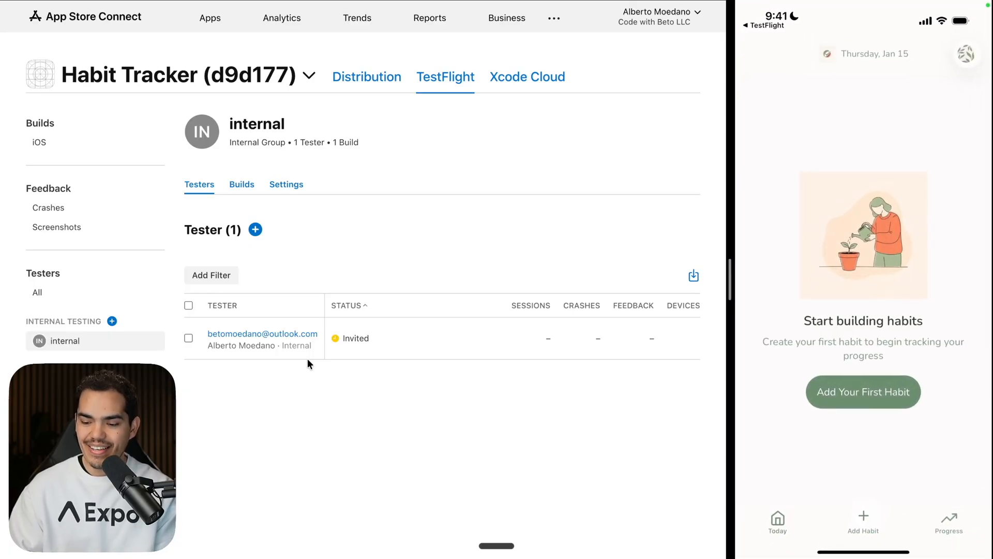
pyautogui.click(863, 391)
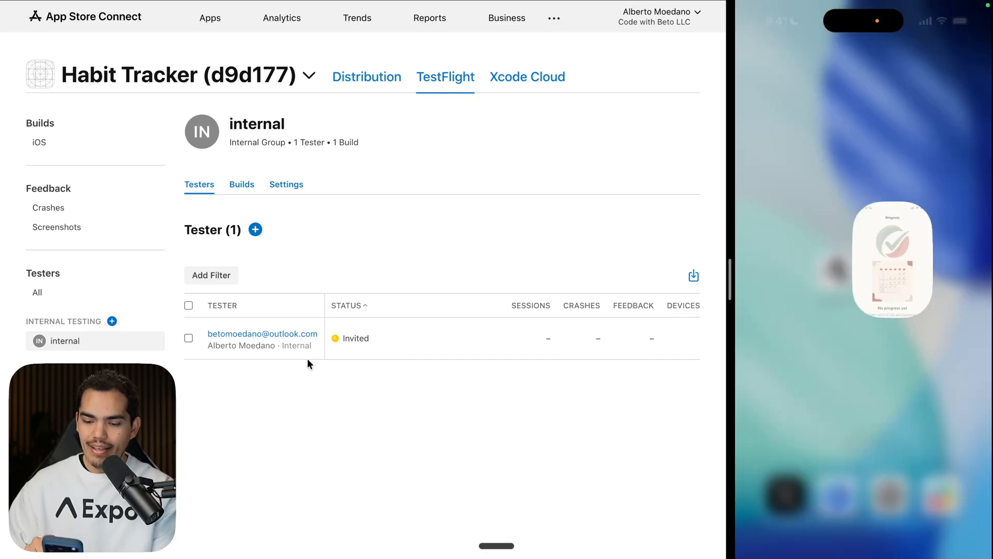
pyautogui.click(892, 271)
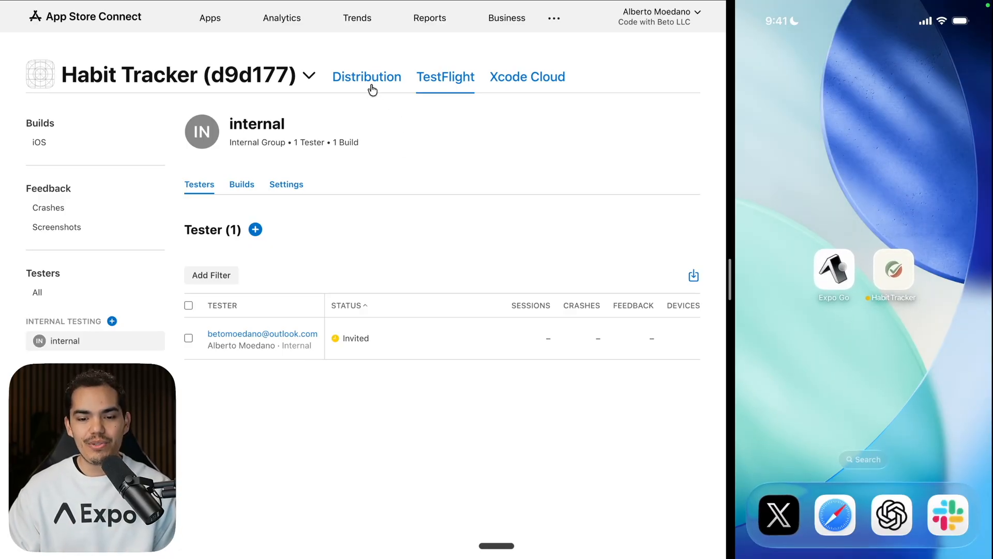
# - Open the Distribution tab and the App Information page for Habit Tracker
pyautogui.click(366, 76)
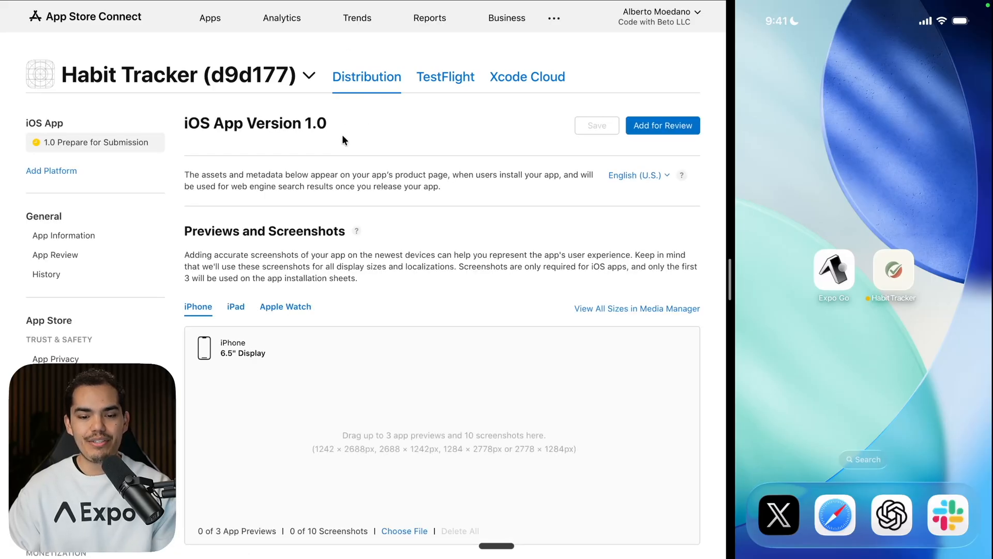
pyautogui.click(63, 235)
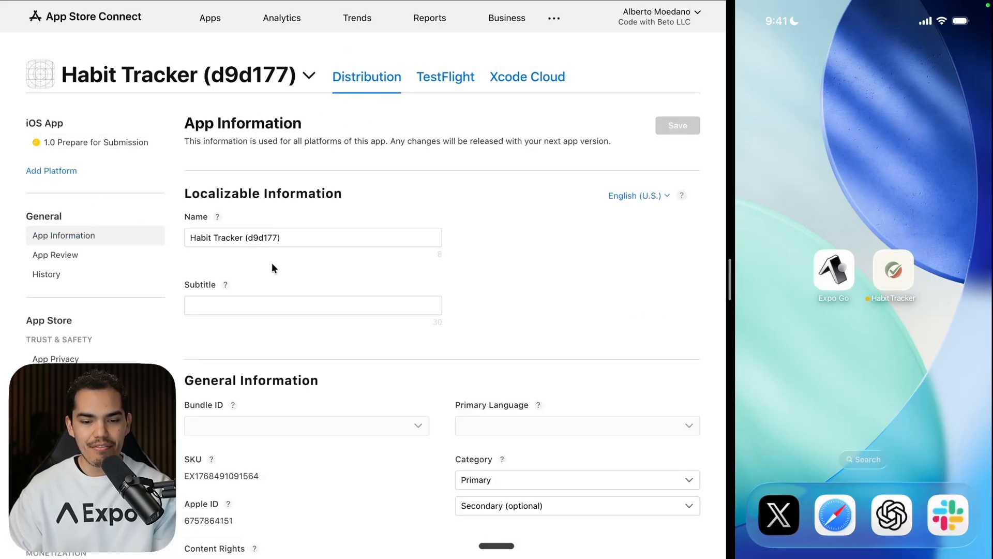